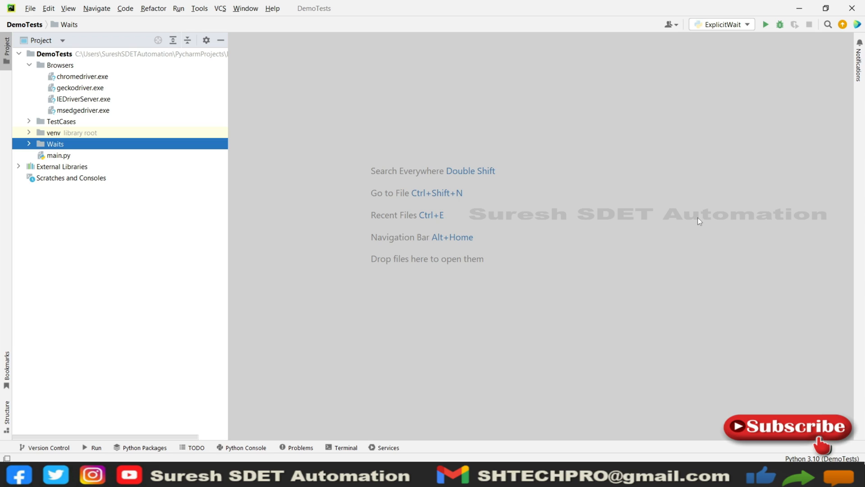
pyautogui.moveTo(109, 59)
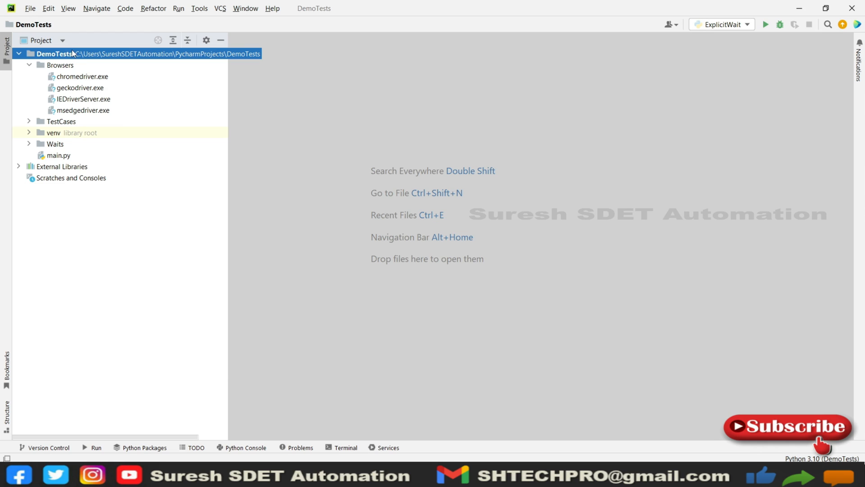
# Step: Create a new directory named Interactions under the DemoTests project root
pyautogui.rightClick(55, 53)
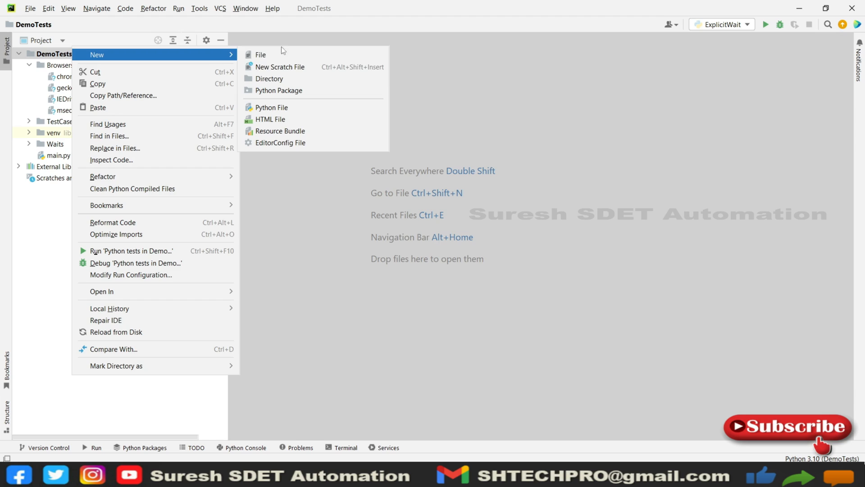
pyautogui.click(269, 78)
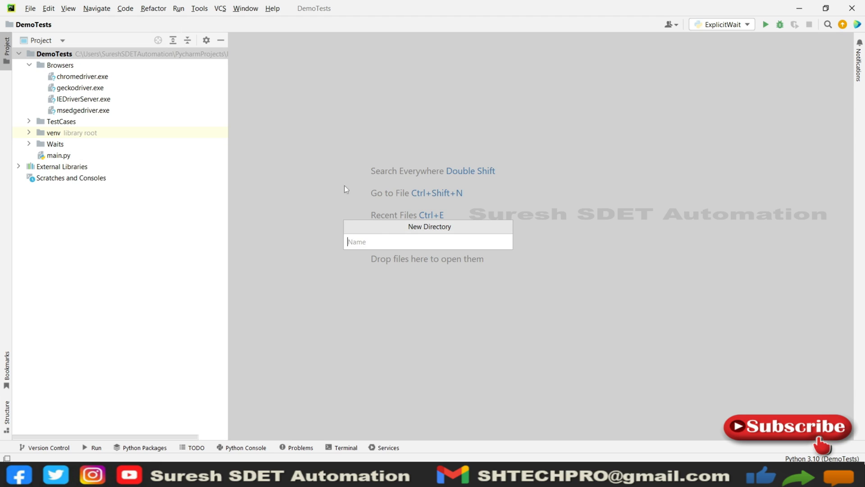
pyautogui.write('In')
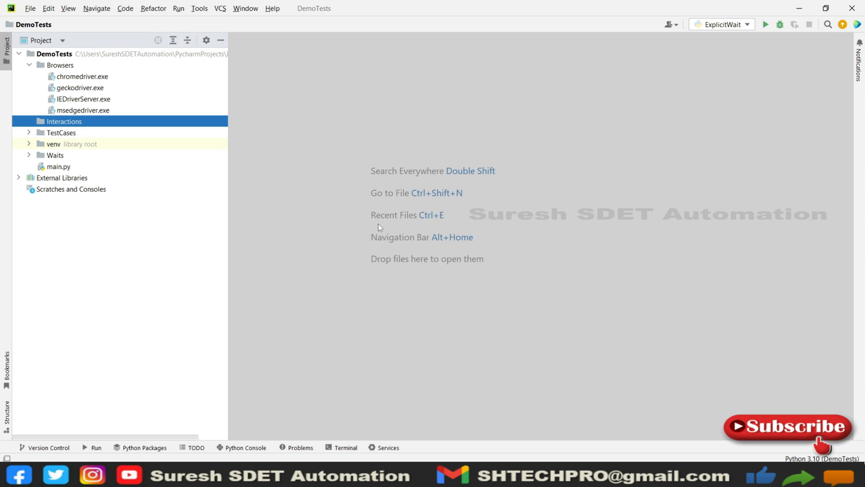
# Step: Create a new Python file InteractionsTest in the Interactions folder
pyautogui.rightClick(63, 120)
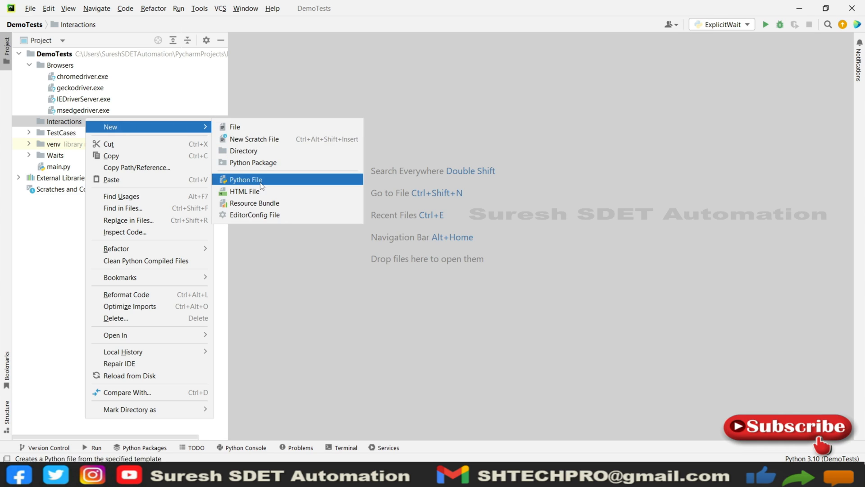
pyautogui.click(245, 179)
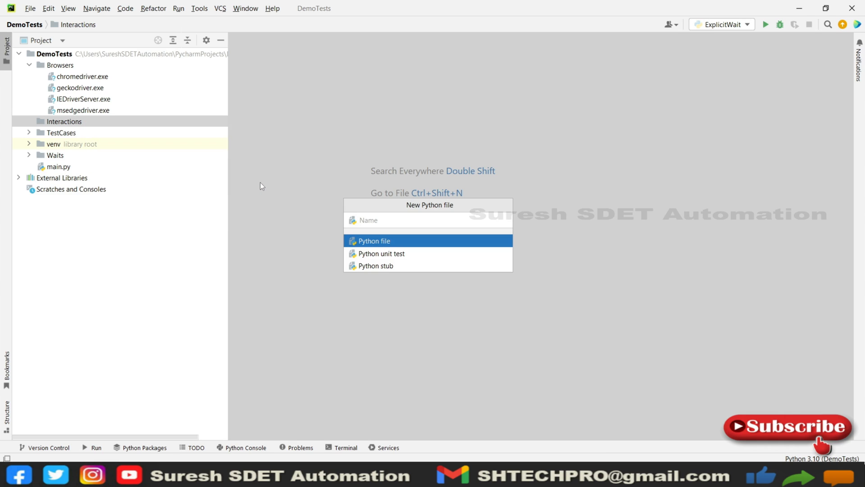
pyautogui.write('In')
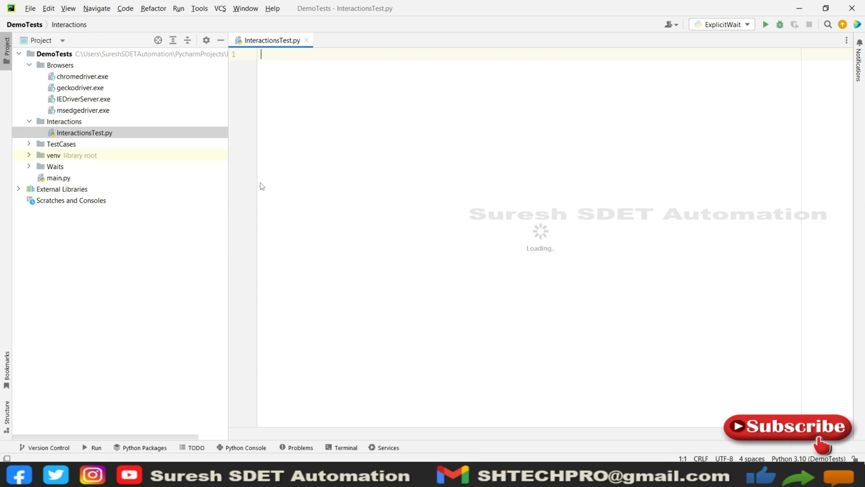
# Step: Write 'from selenium import webdriver' and 'driver = webdriver.Chrome(executable_path="")'
pyautogui.write('from')
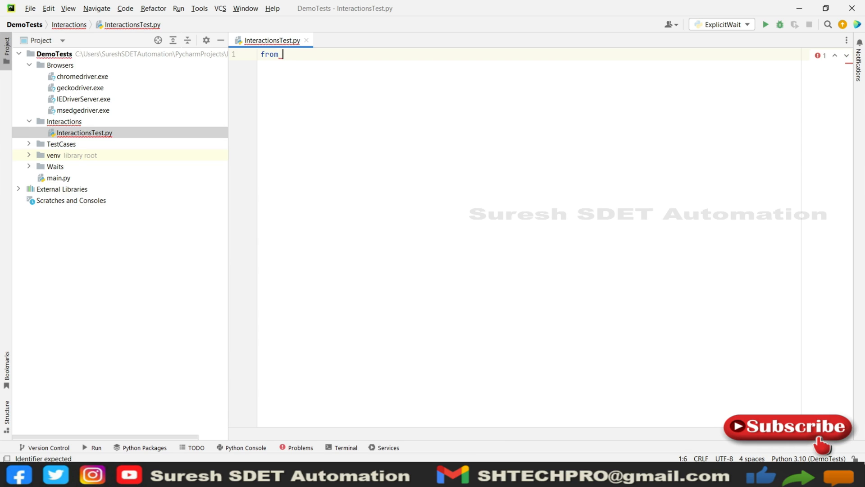
pyautogui.write('selenium import web')
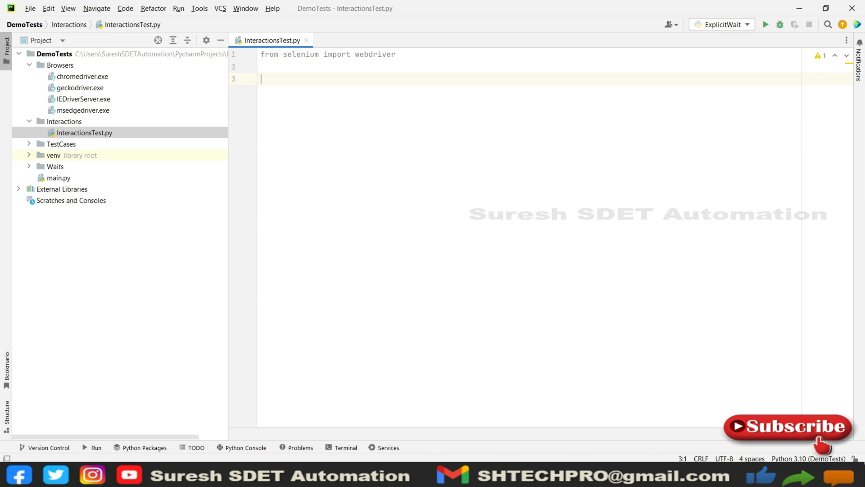
pyautogui.write('driver')
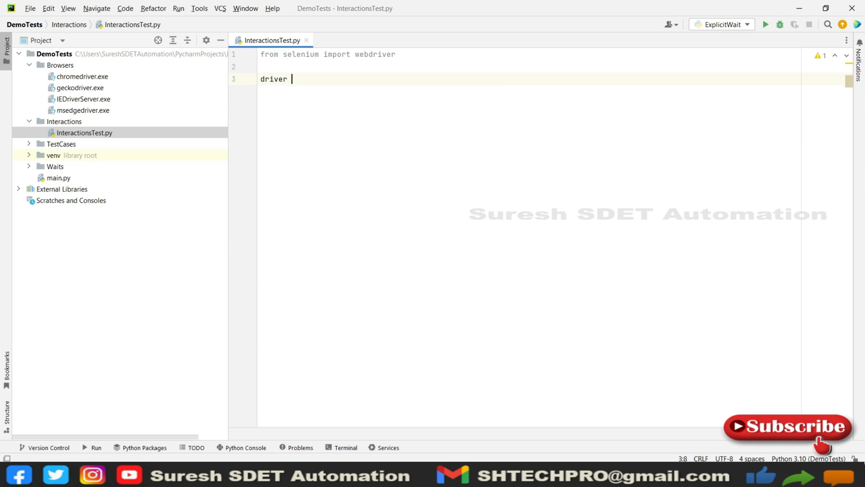
pyautogui.write('= web')
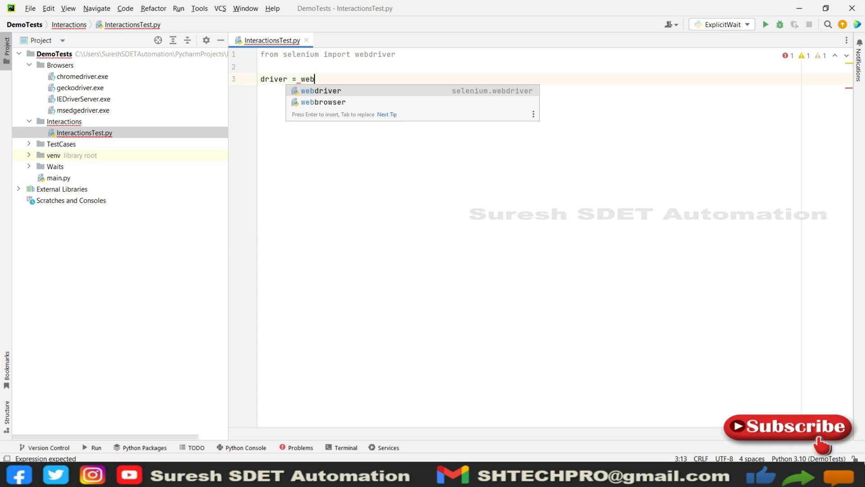
pyautogui.write('driver.Ch')
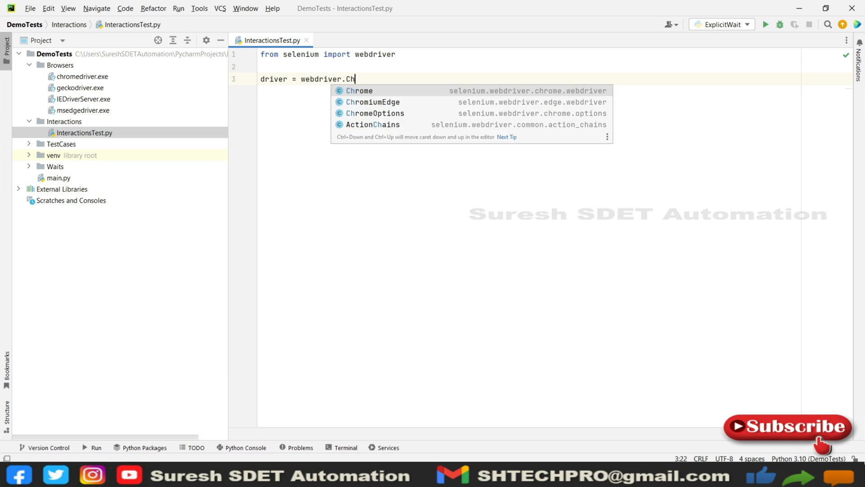
pyautogui.click(359, 91)
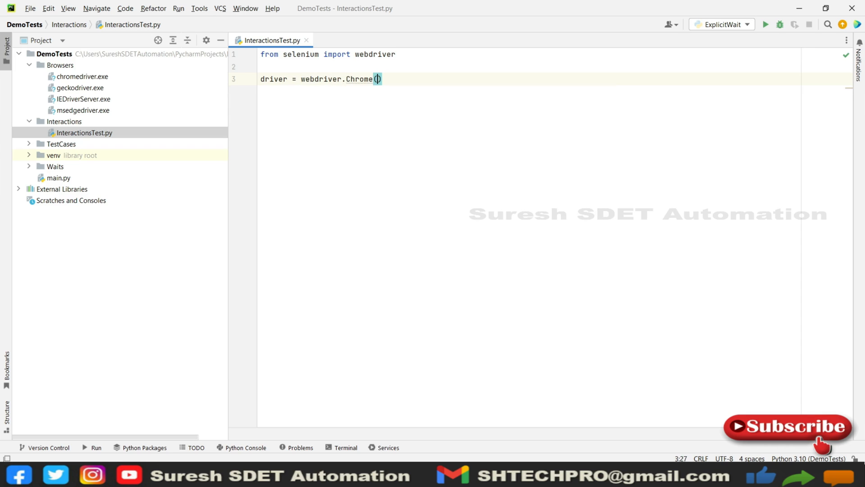
pyautogui.write('executable_path= "')
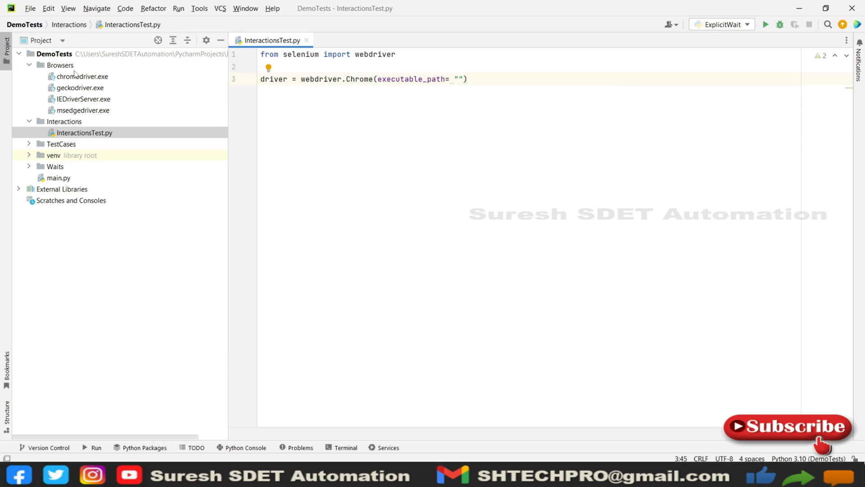
# Step: Paste chromedriver.exe's absolute path as executable_path and reformat the line
pyautogui.rightClick(82, 76)
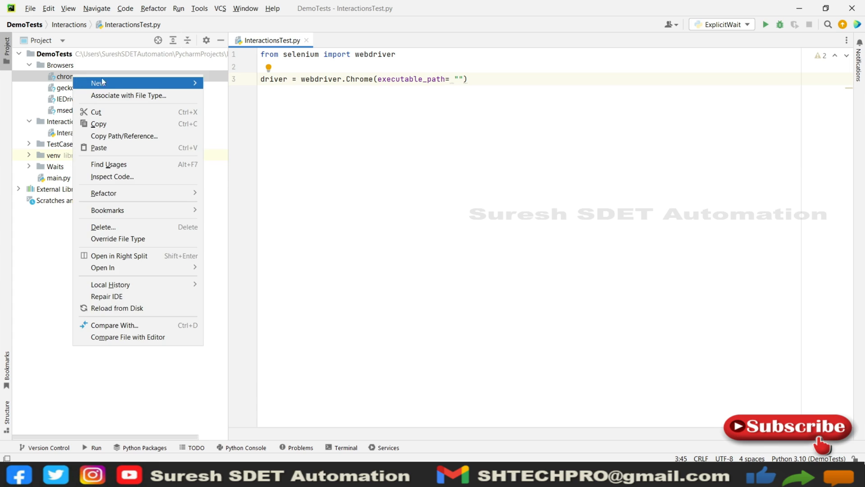
pyautogui.moveTo(98, 123)
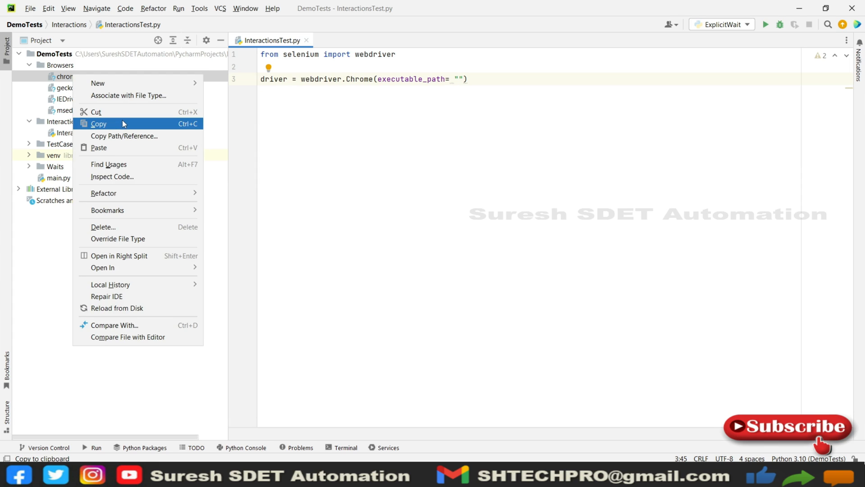
pyautogui.click(124, 136)
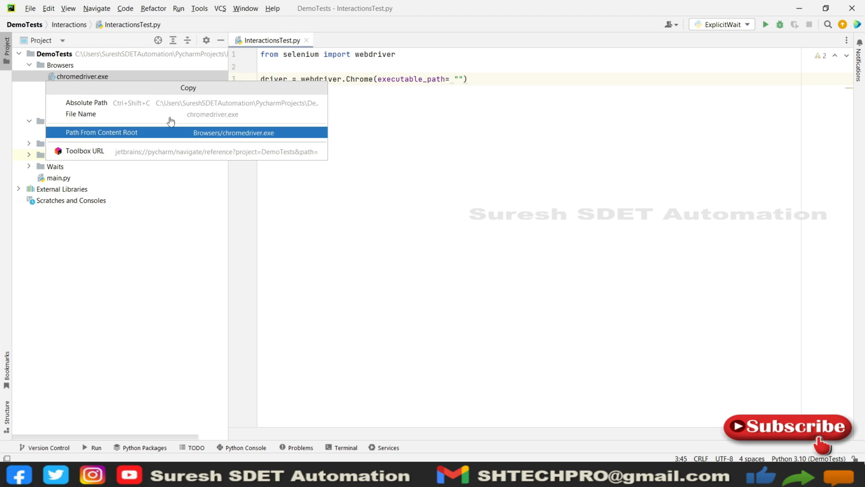
pyautogui.click(102, 133)
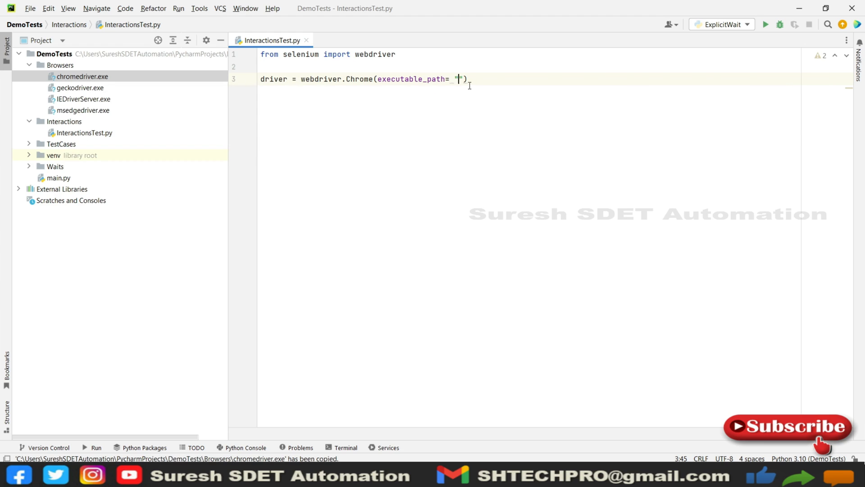
pyautogui.write('C:\\Users\\SureshSDETAutomation\\PycharmProjects\\DemoTests\\Browsers\\chromedriver.exe')
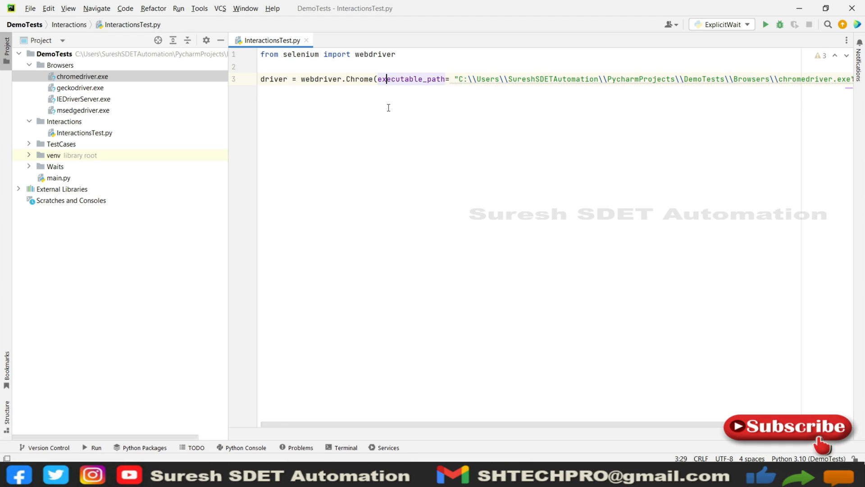
pyautogui.press('enter')
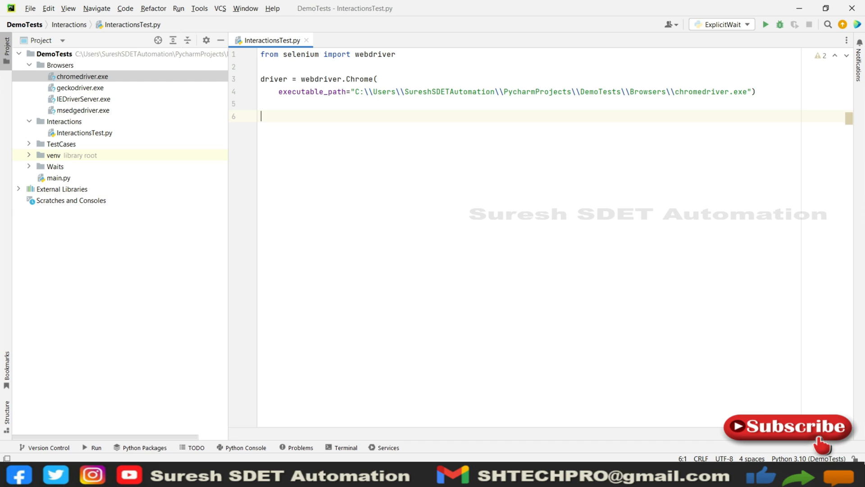
pyautogui.write('driver')
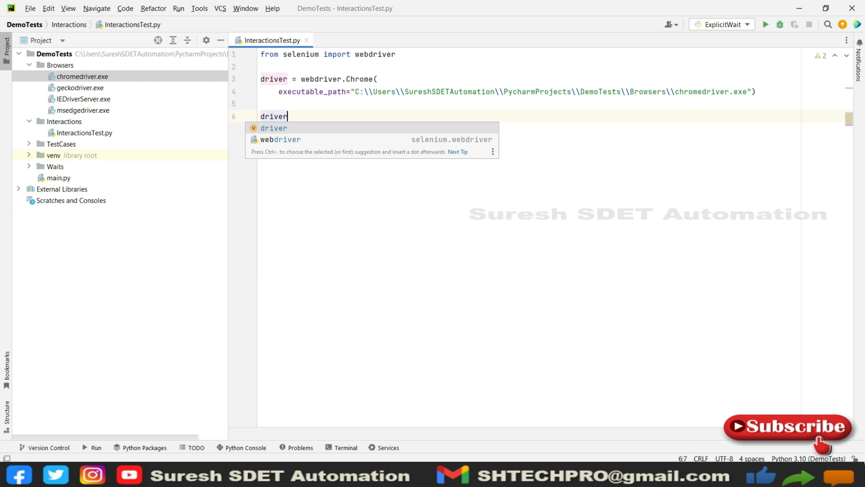
pyautogui.write('.get(')
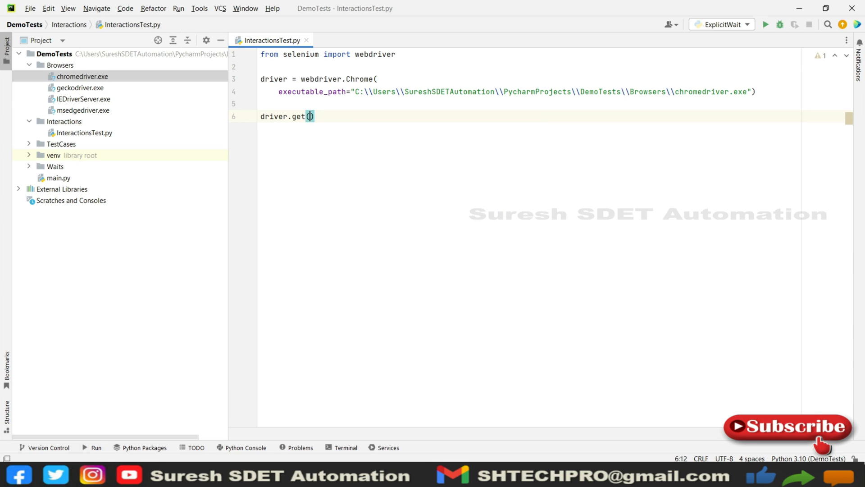
pyautogui.write('"')
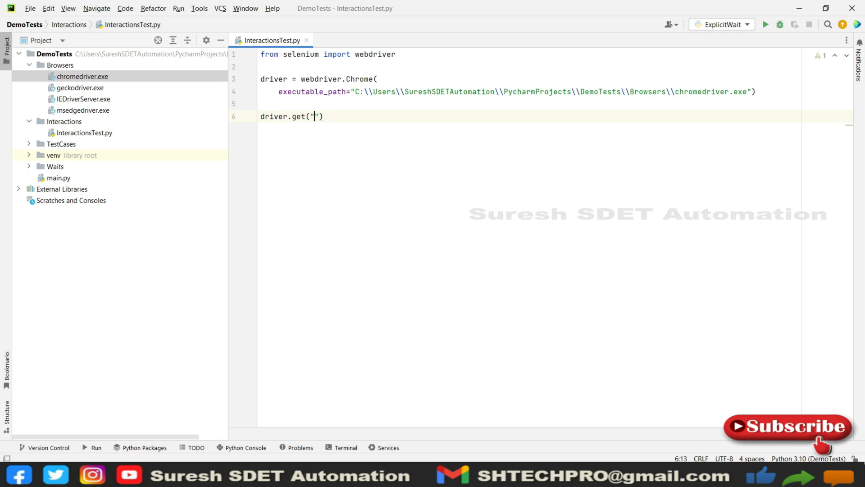
pyautogui.write('https://www')
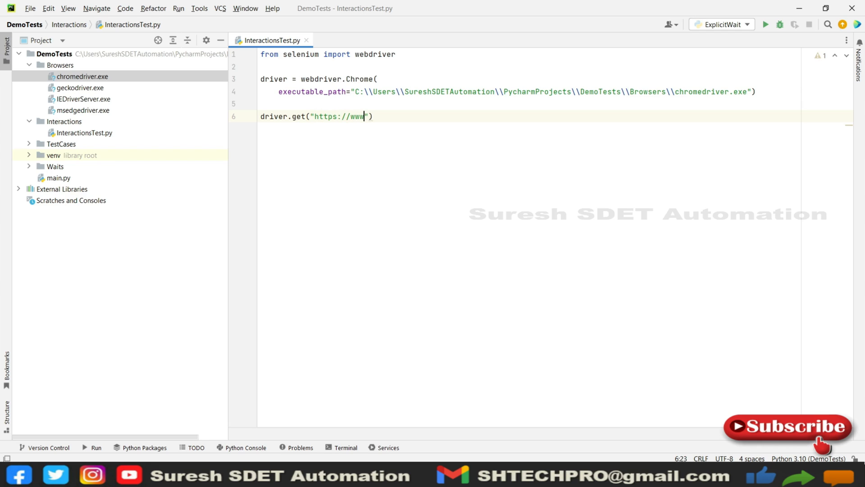
pyautogui.write('.go')
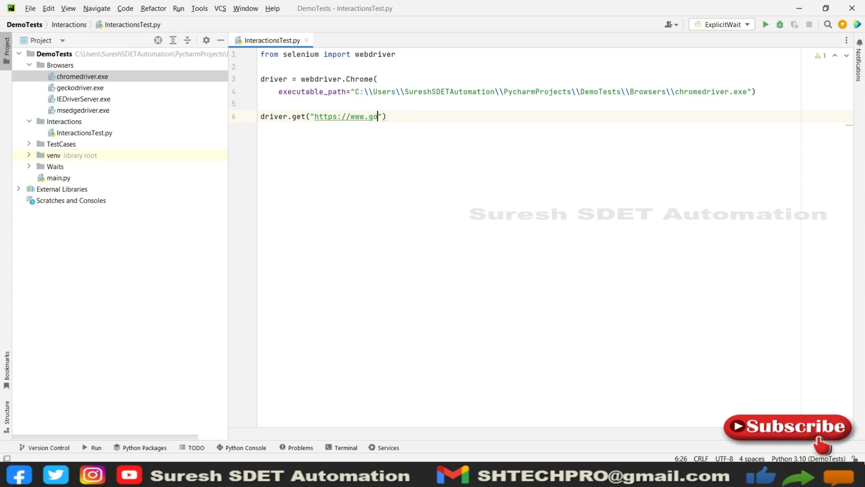
pyautogui.write('ogle.com')
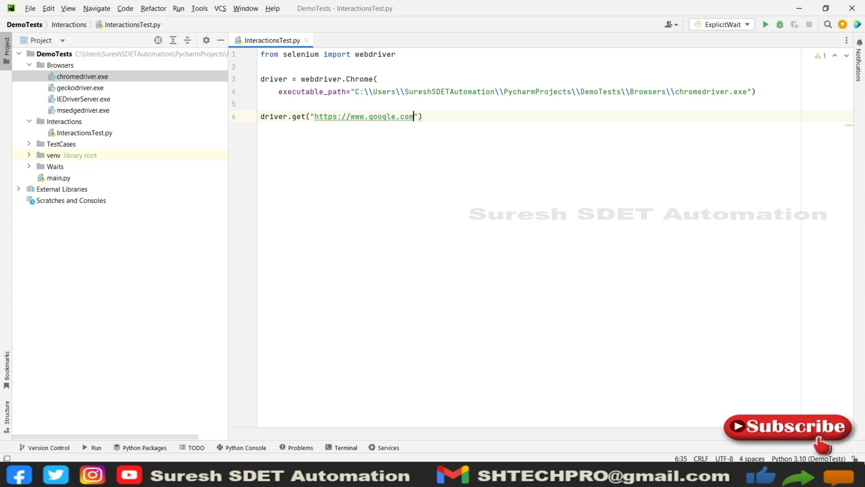
pyautogui.press('enter')
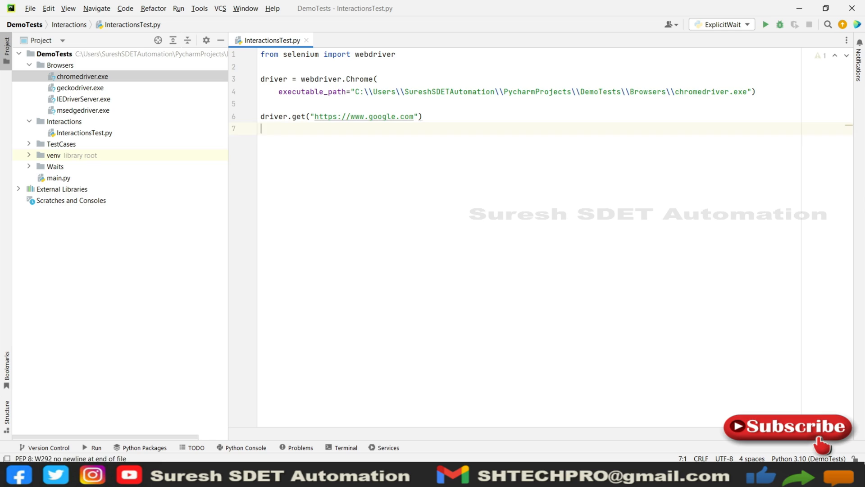
pyautogui.press('enter')
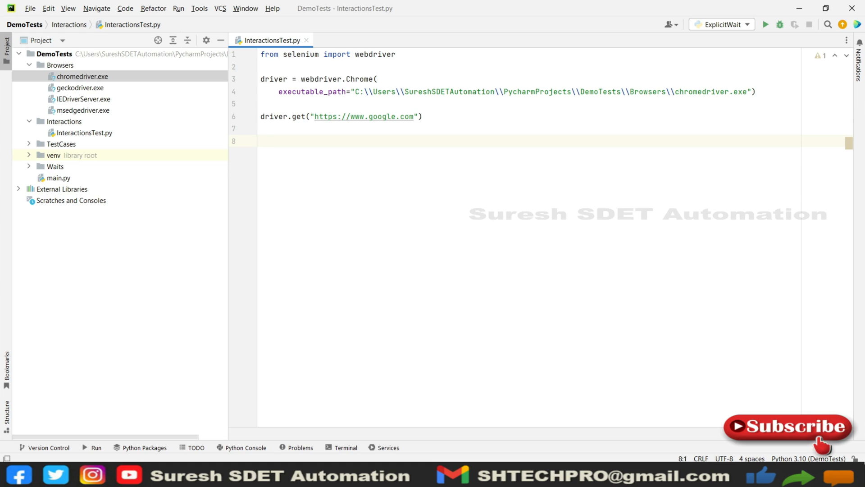
# Step: Add a '# Title of the page' comment and PageTitle = driver.title
pyautogui.write('# Title of the')
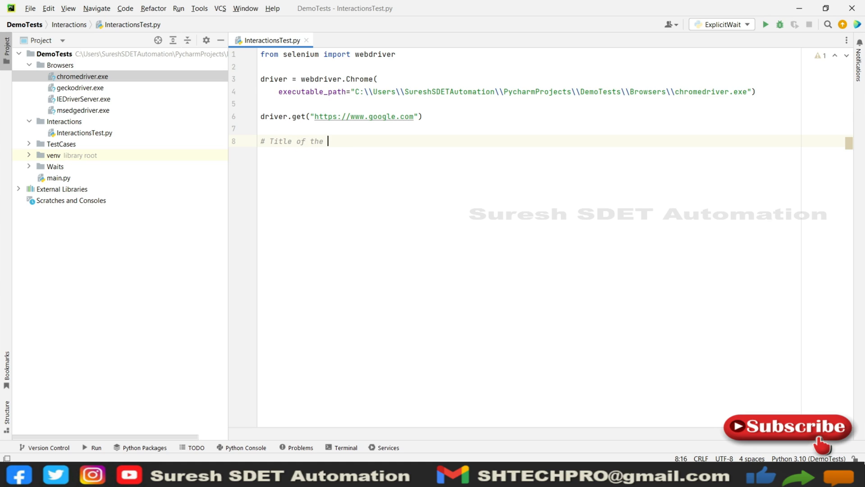
pyautogui.write('[ag')
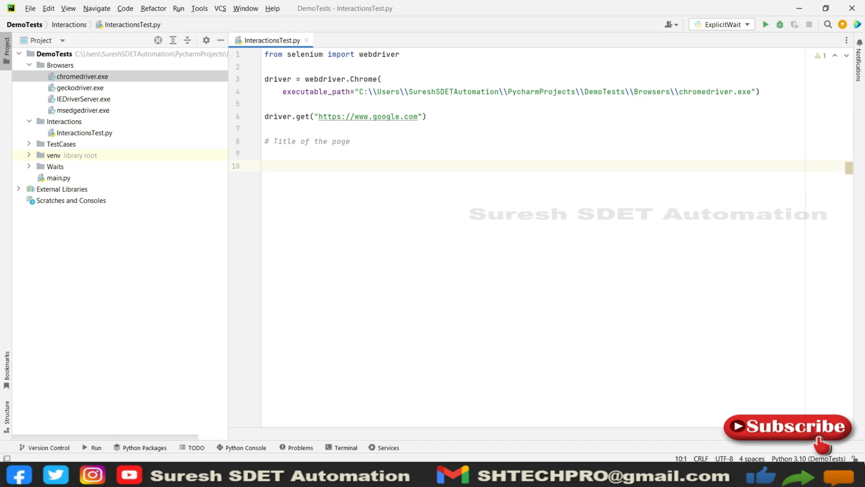
pyautogui.write('title')
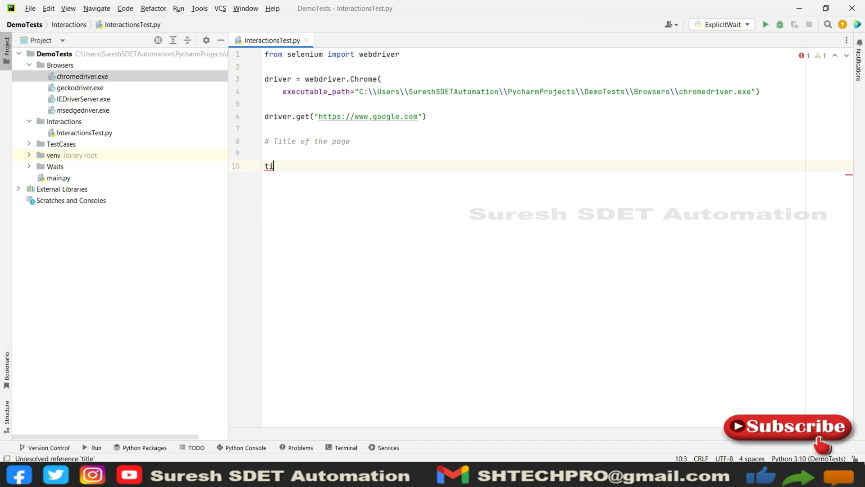
pyautogui.write('PageTitle')
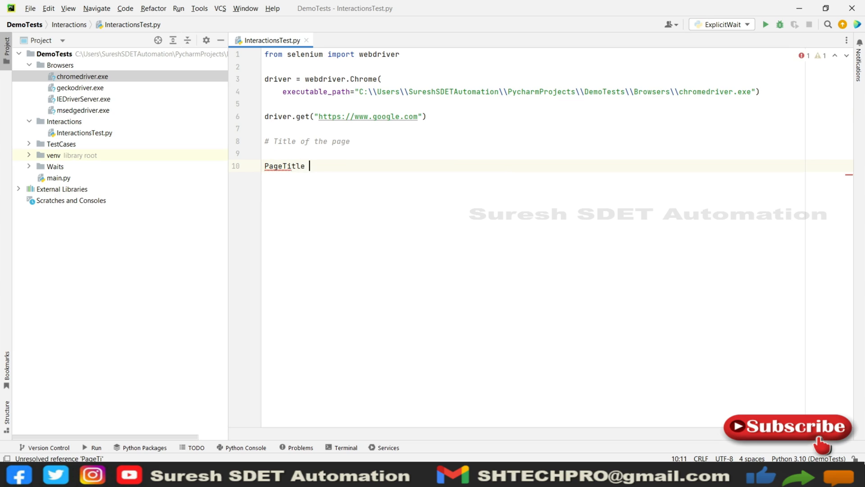
pyautogui.write('= driver.title')
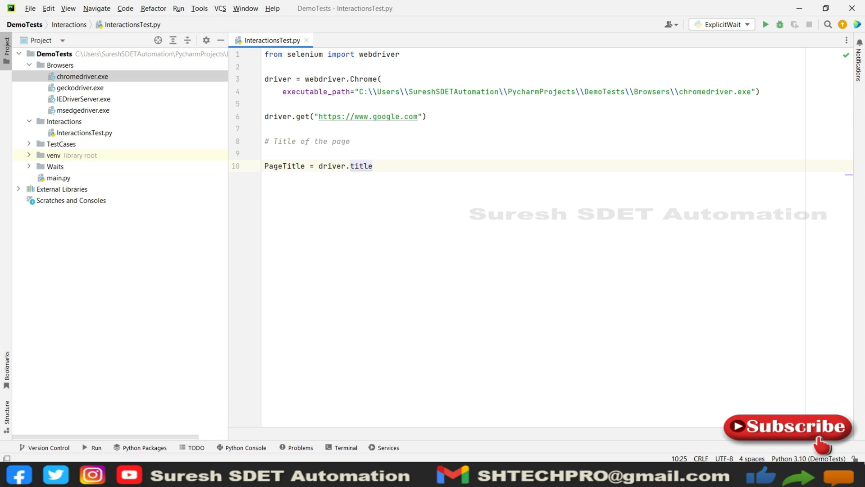
pyautogui.press('Enter')
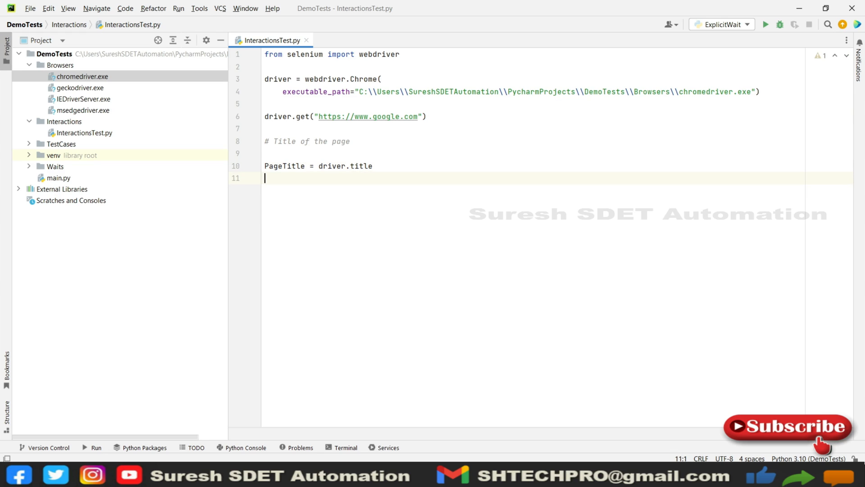
# Step: Add print(PageTitle) and finish the script with driver.close()
pyautogui.write('print(')
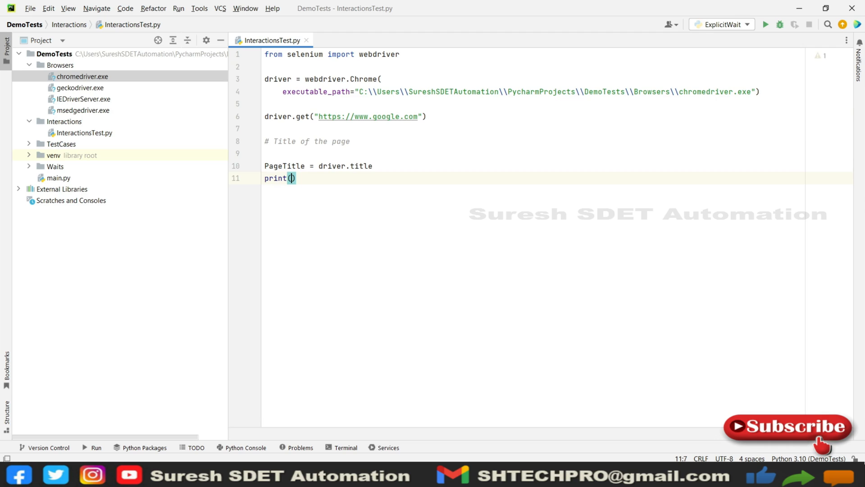
pyautogui.write('"')
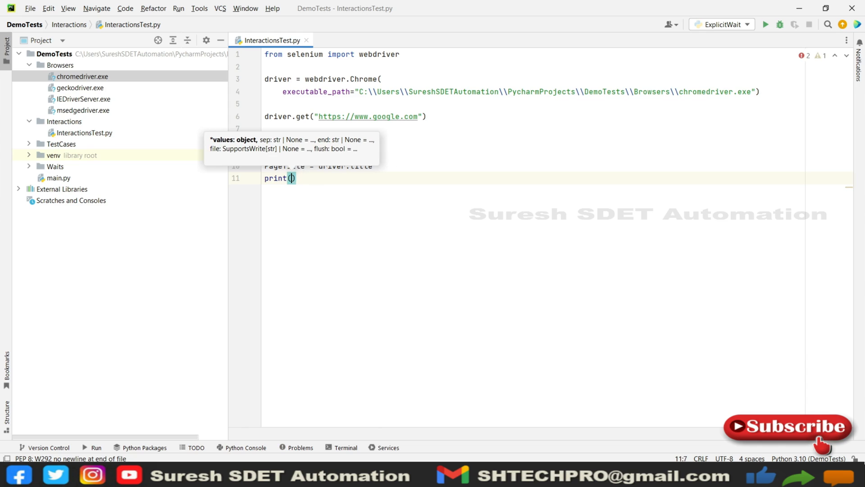
pyautogui.write('PageTitle')
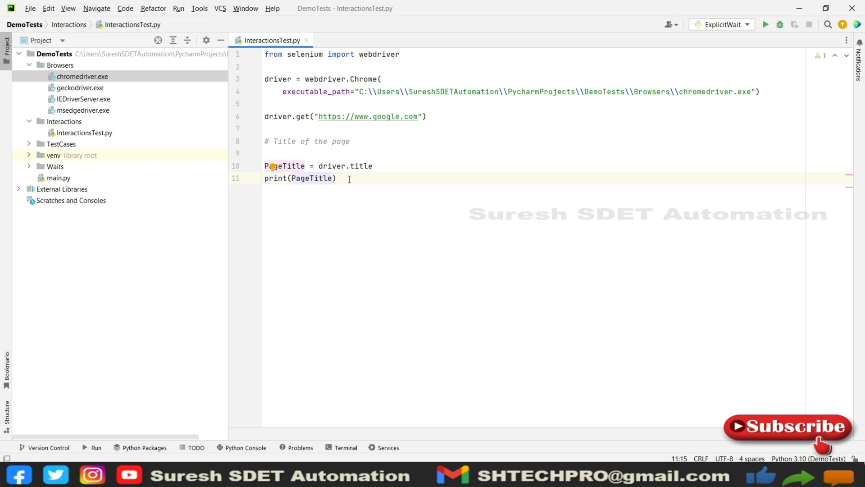
pyautogui.press('enter')
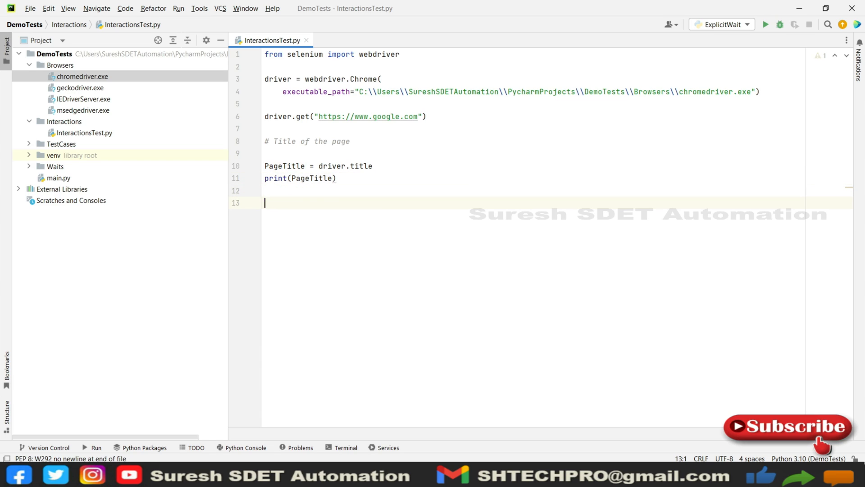
pyautogui.write('d')
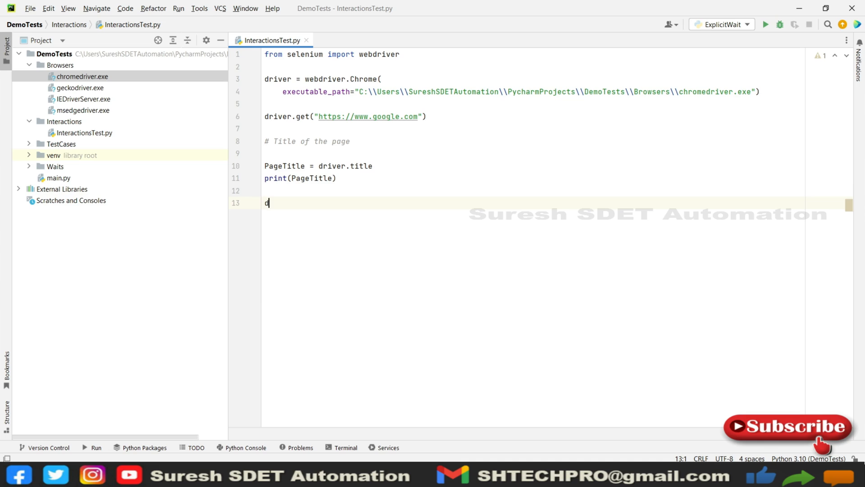
pyautogui.write('river.c')
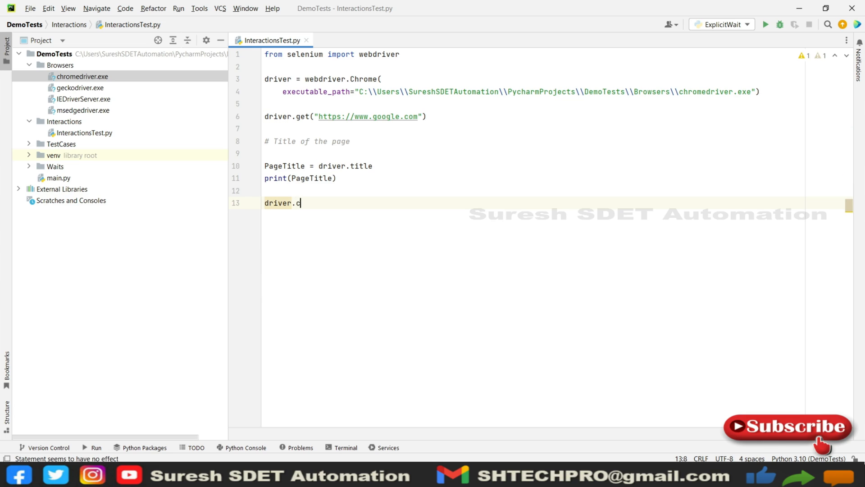
pyautogui.write('lose()')
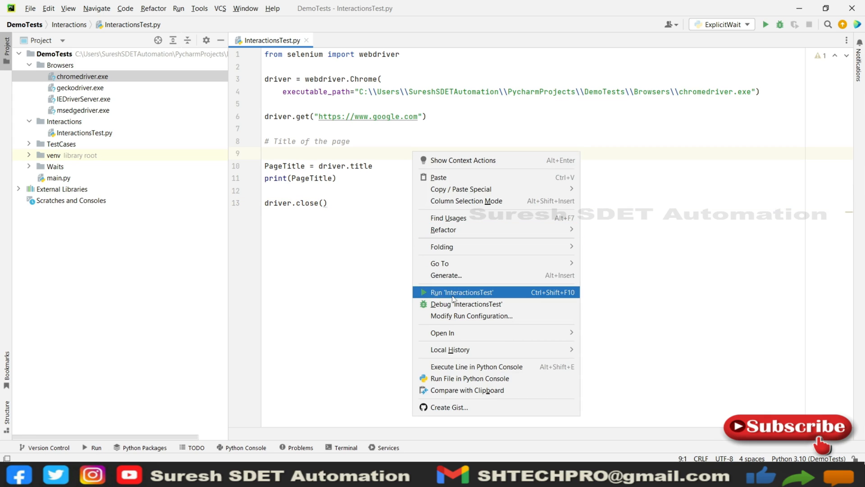
# Step: Run InteractionsTest and highlight the printed title Google in the console
pyautogui.click(460, 292)
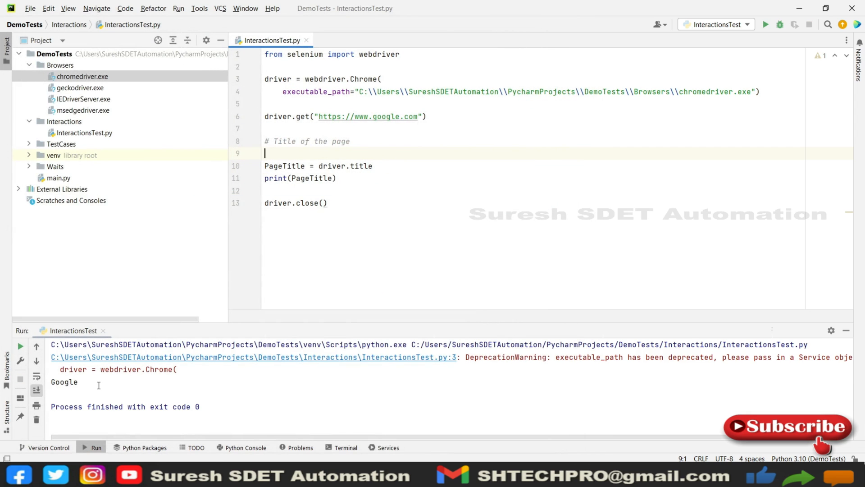
pyautogui.doubleClick(63, 381)
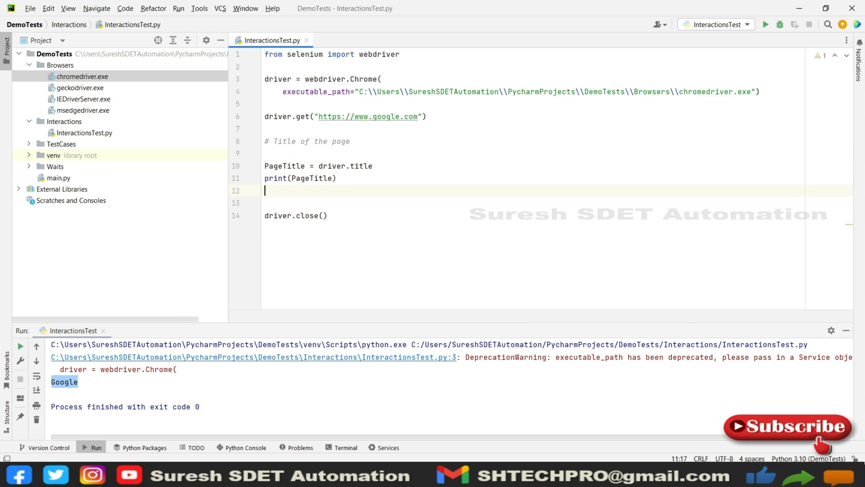
# Step: Add a '# Get current urls' comment with new lines below it
pyautogui.write('$')
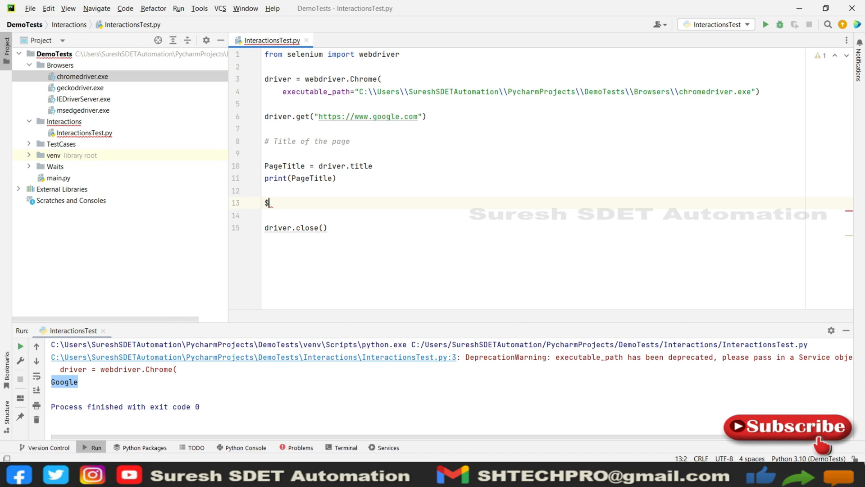
pyautogui.write('_G')
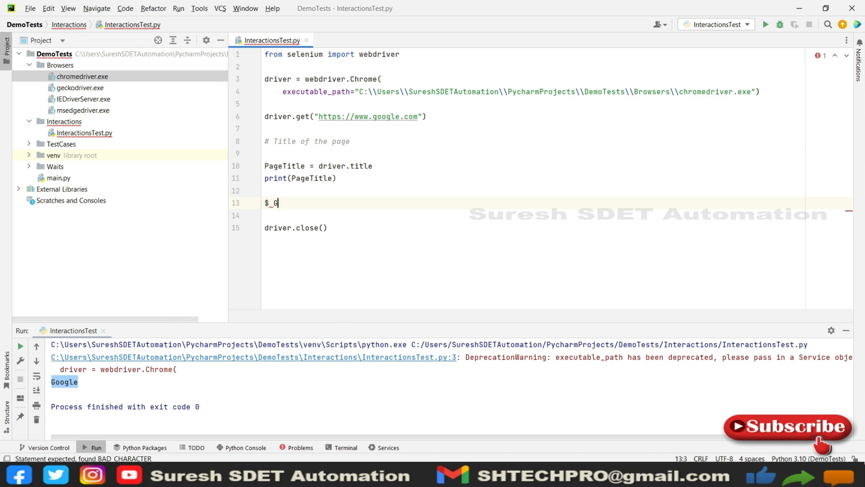
pyautogui.write('et current urls')
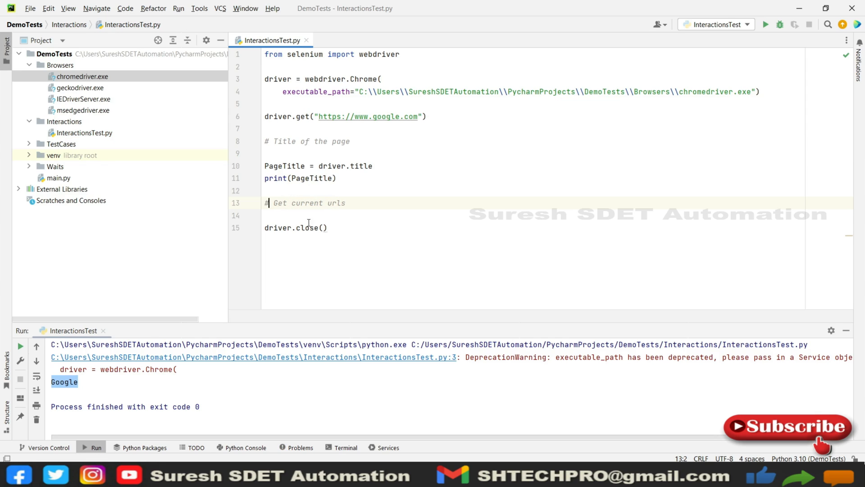
pyautogui.press('enter')
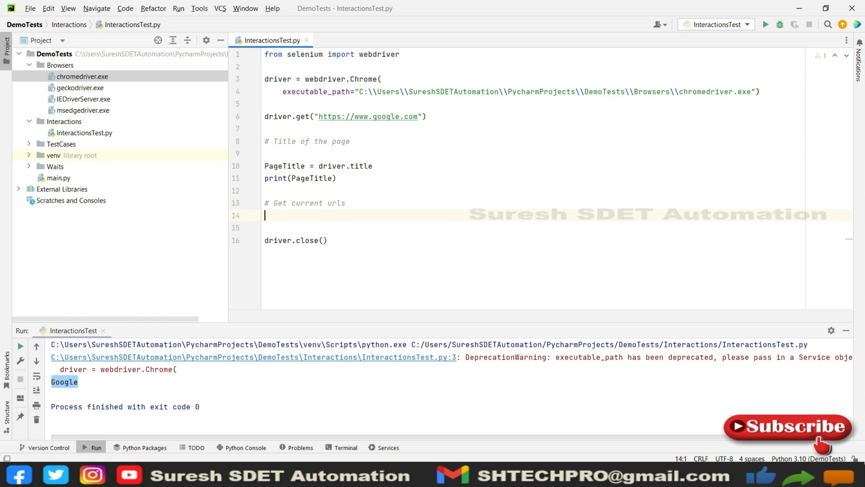
pyautogui.press('Enter')
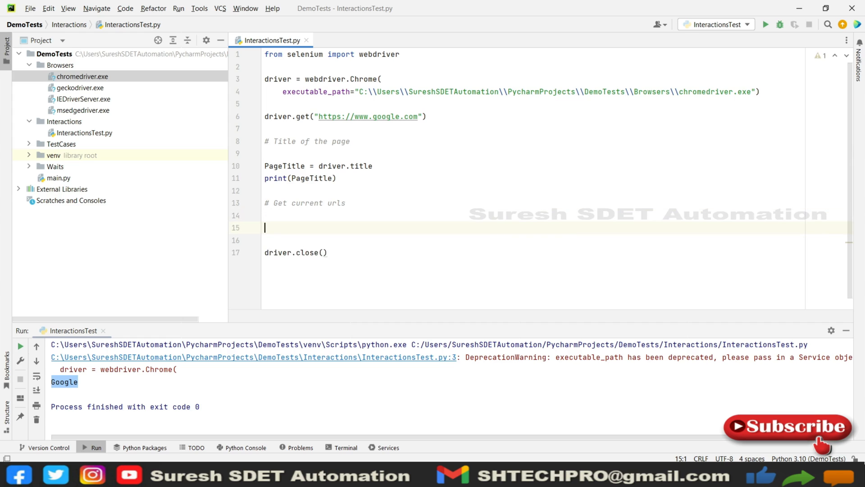
# Step: Begin the assignment 'UrlPage = driver' for the current URL
pyautogui.write('Us')
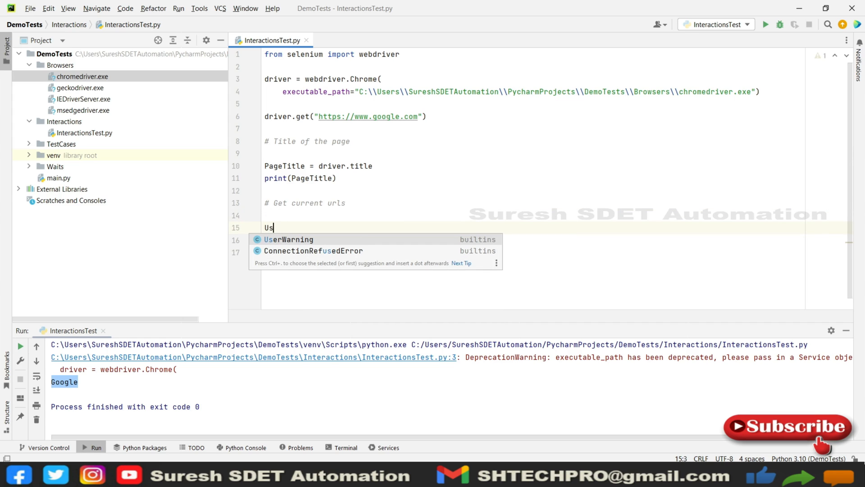
pyautogui.write('rl')
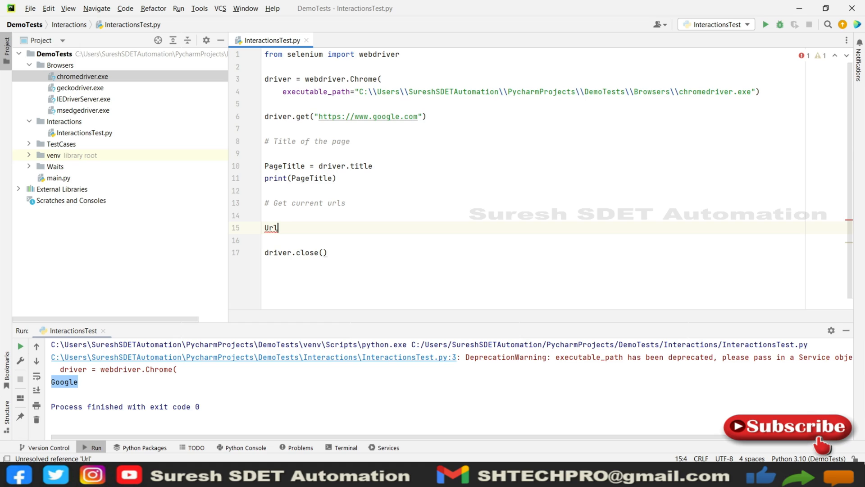
pyautogui.write('Page')
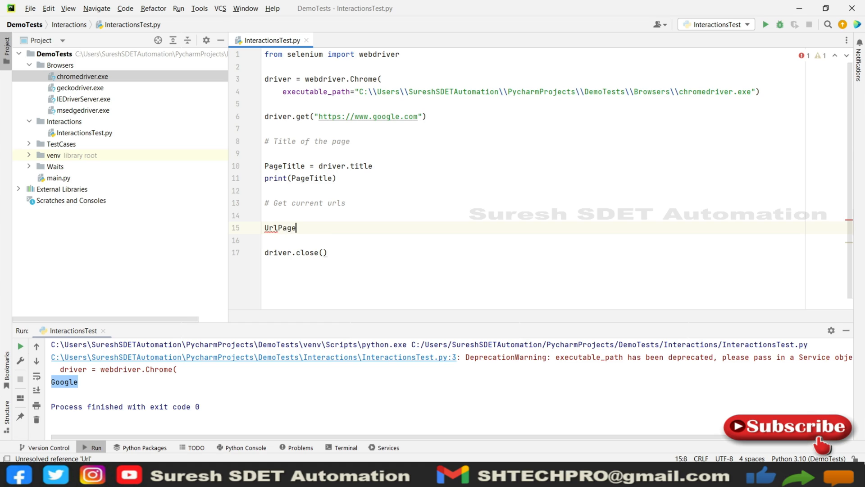
pyautogui.write('=')
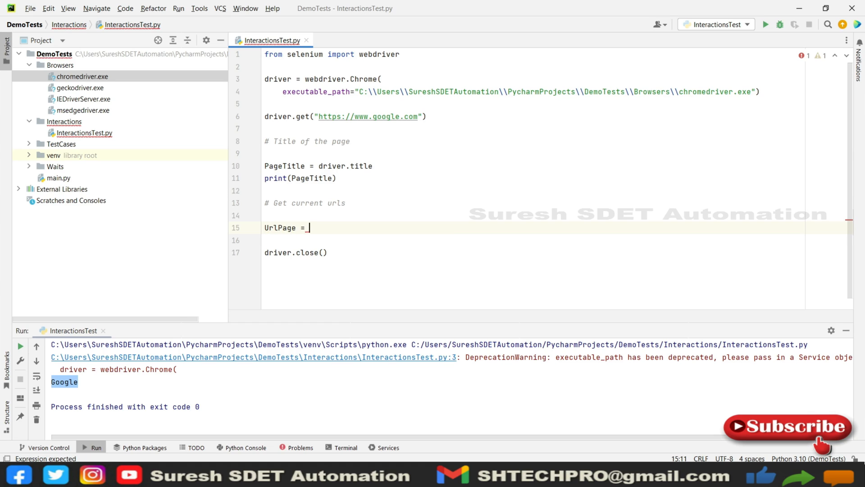
pyautogui.write('driver.ge')
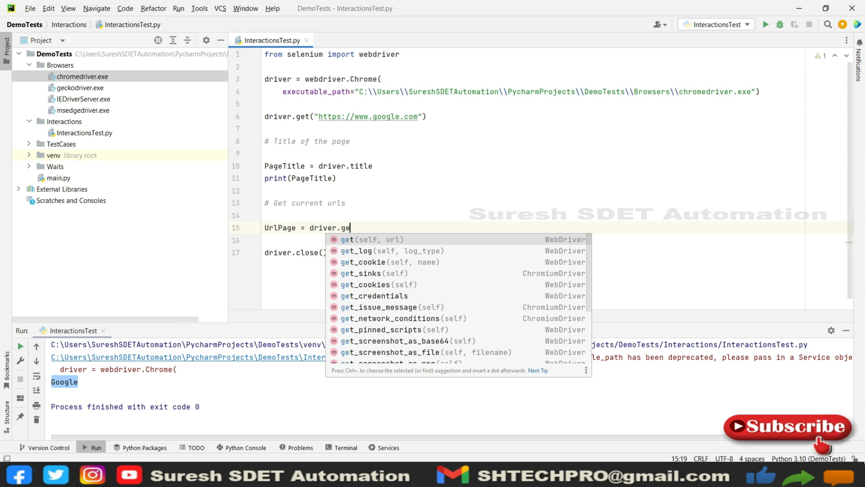
# Step: Correct the line to UrlPage = driver.current_url using the current_url completion
pyautogui.press('Backspace')
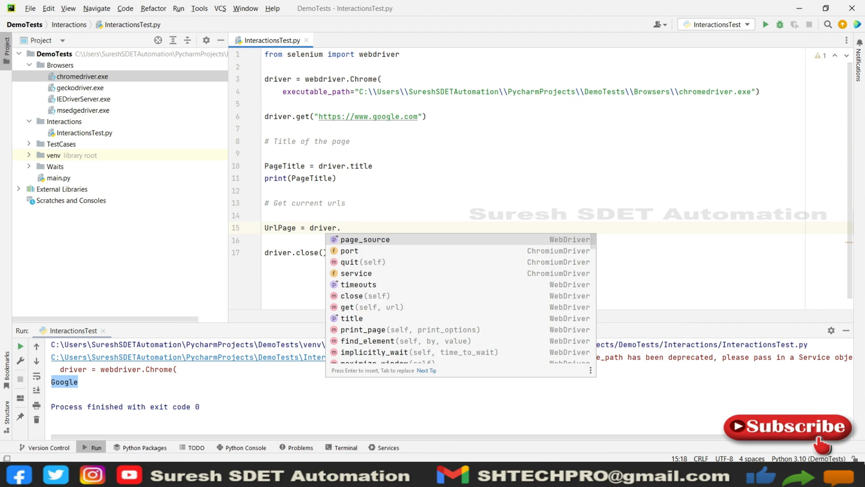
pyautogui.write('get')
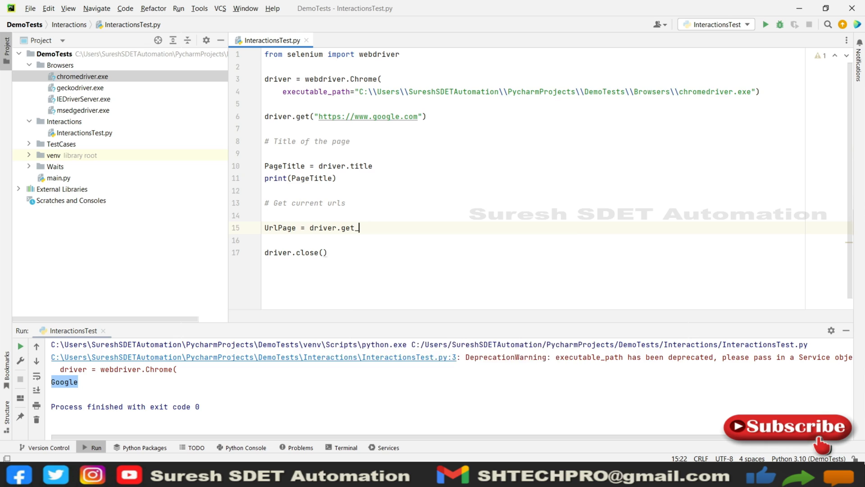
pyautogui.write('_')
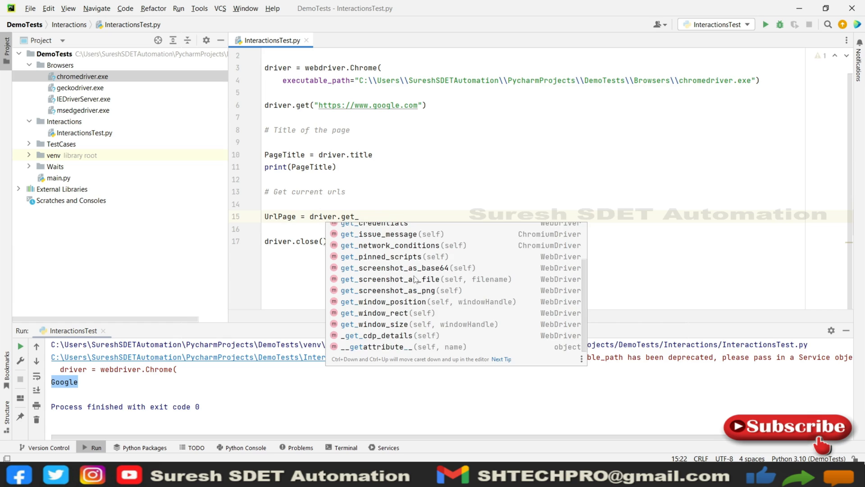
pyautogui.press('Escape')
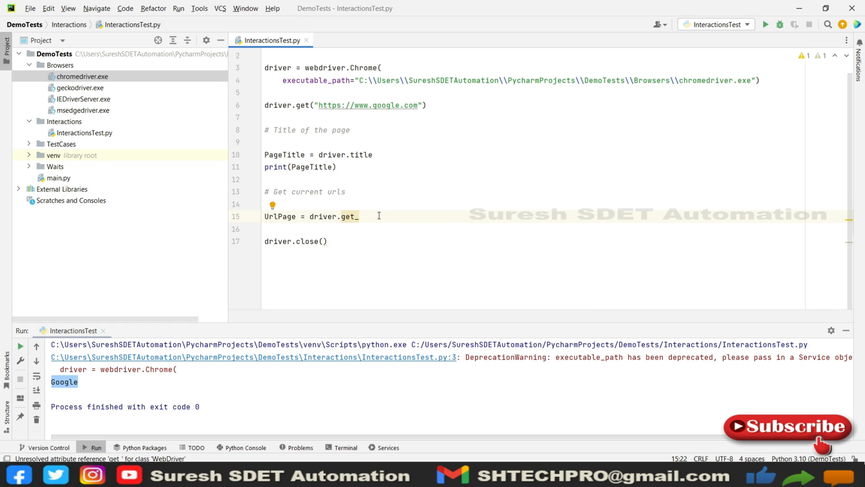
pyautogui.write('C')
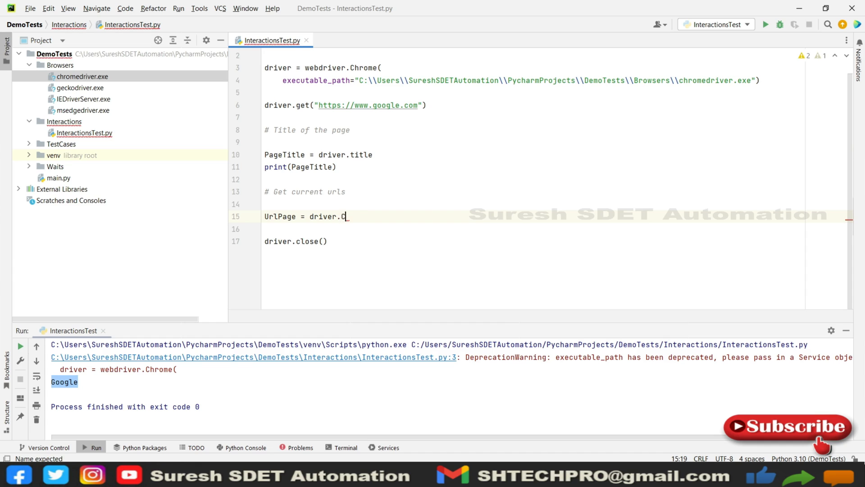
pyautogui.press('BackSpace')
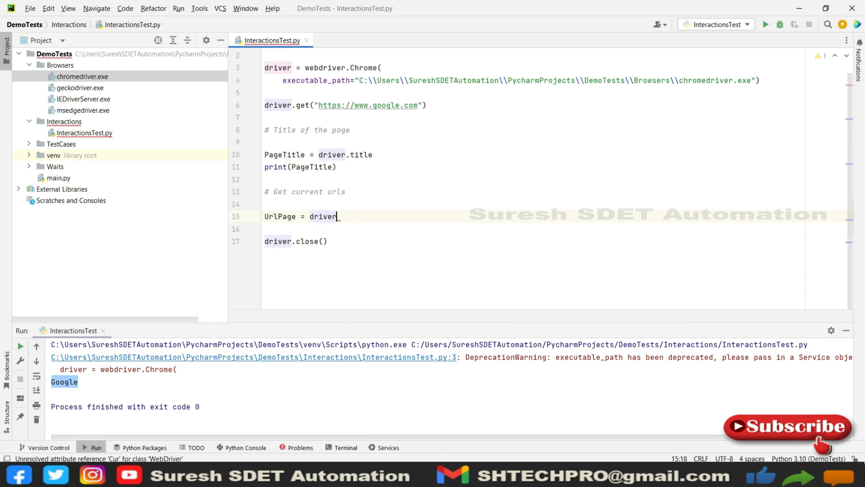
pyautogui.write('.')
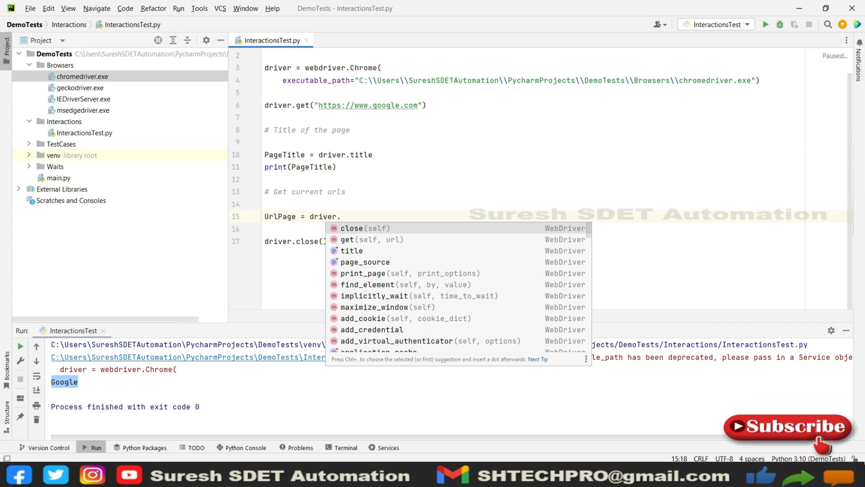
pyautogui.write('c')
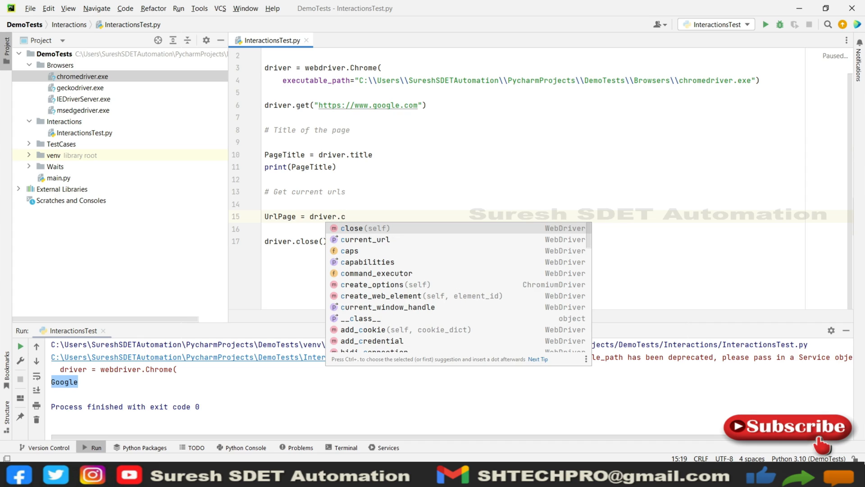
pyautogui.press('Down')
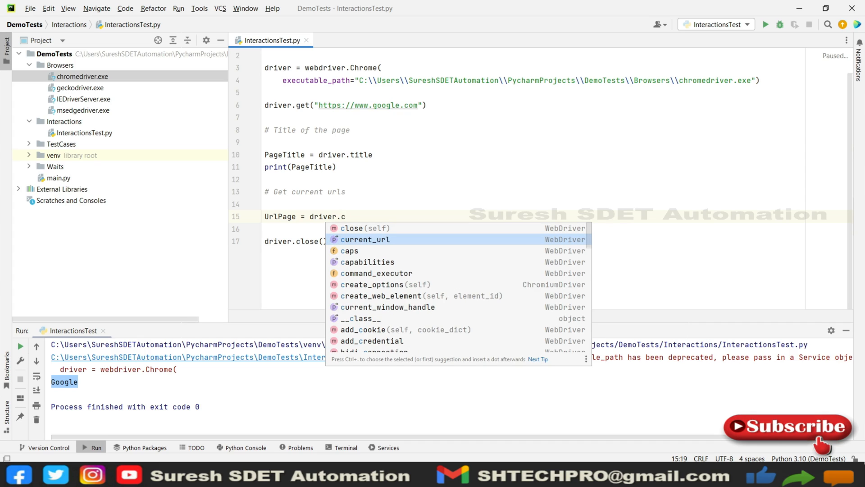
pyautogui.click(365, 239)
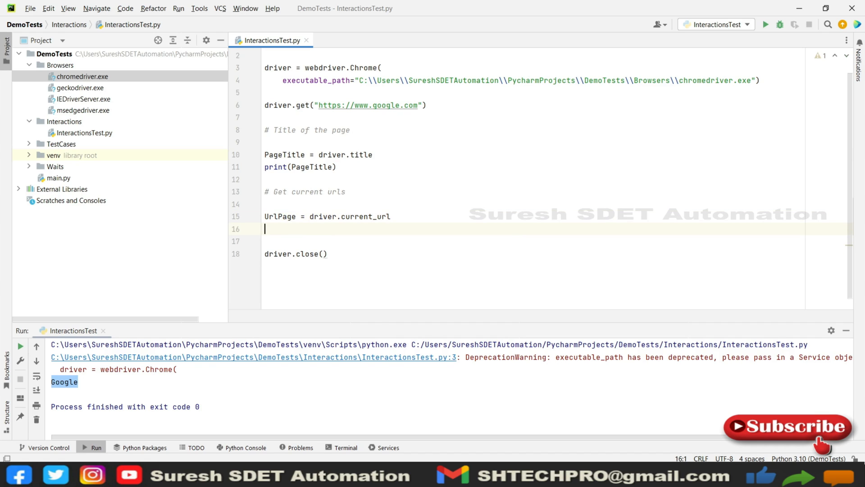
# Step: Add print(UrlPage) after the current_url assignment and run InteractionsTest again
pyautogui.write('print(')
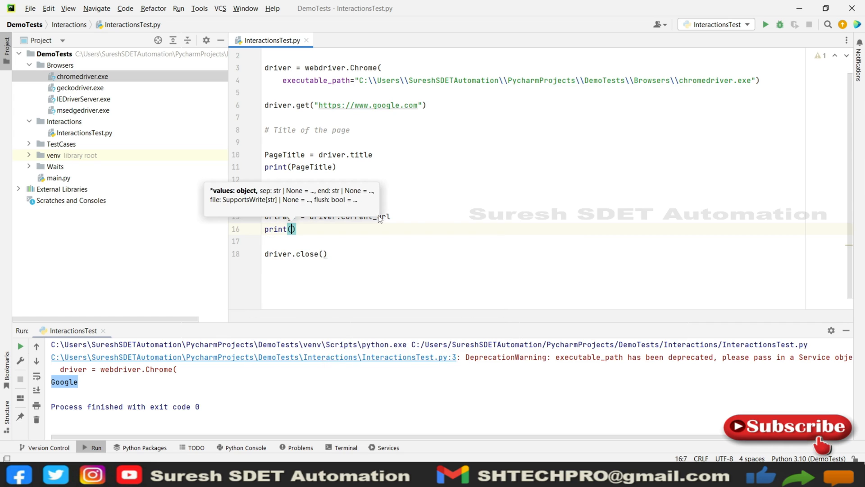
pyautogui.write('UrlPage')
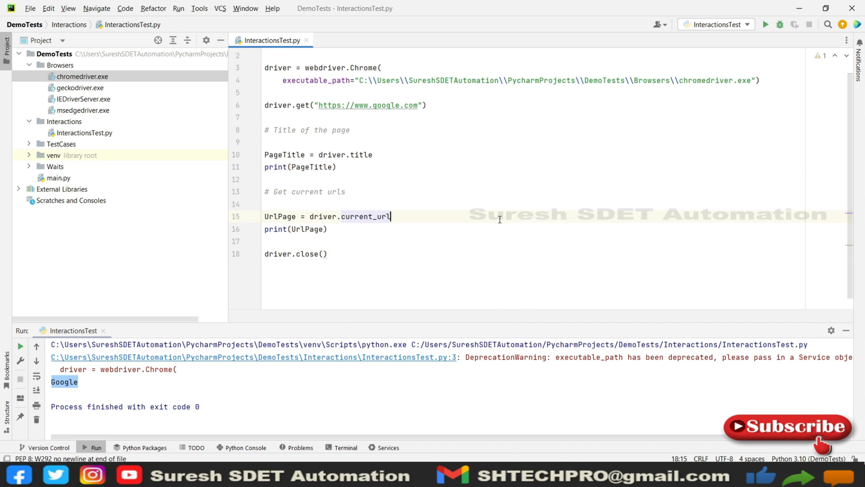
pyautogui.click(765, 24)
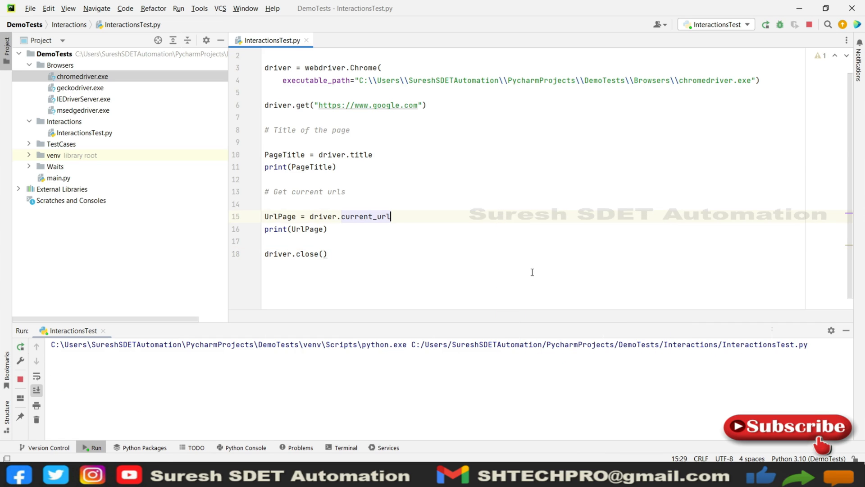